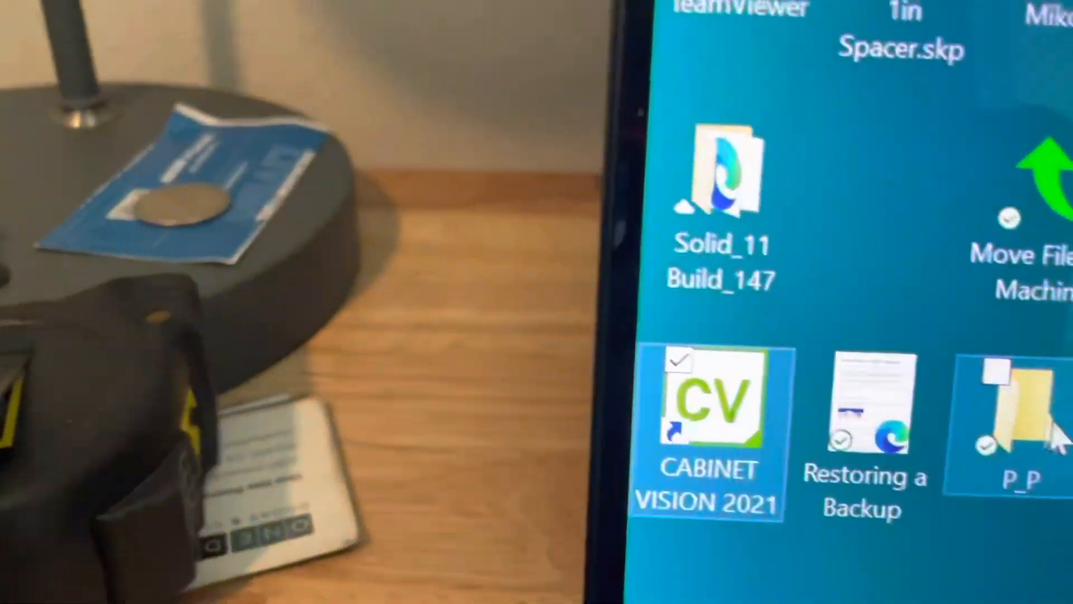
pyautogui.moveTo(629, 417)
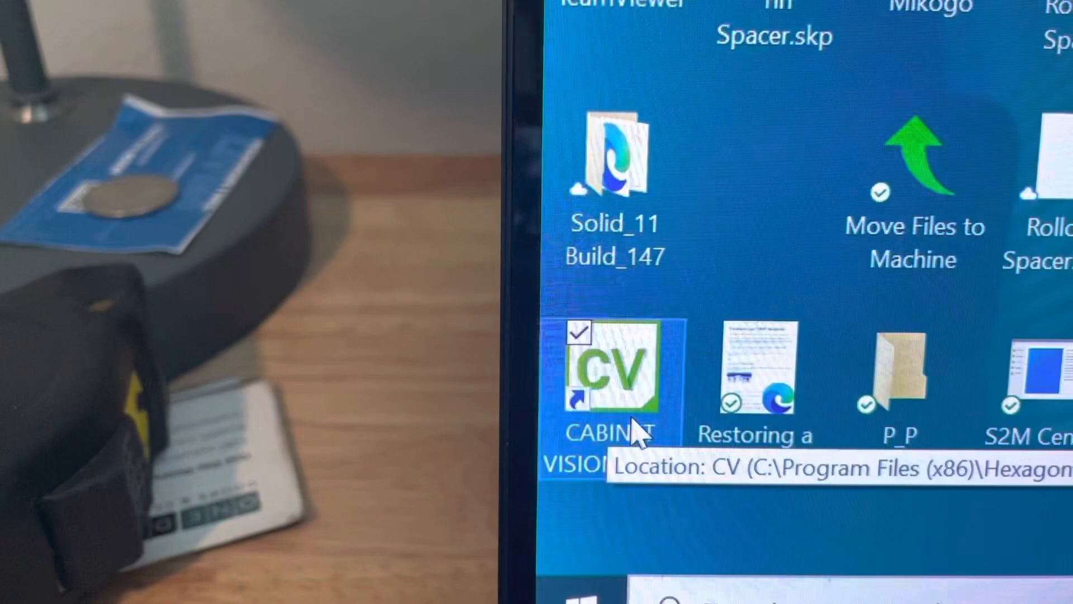
# Bring up the context menu for the CABINET VISION 2021 desktop shortcut
pyautogui.rightClick(616, 384)
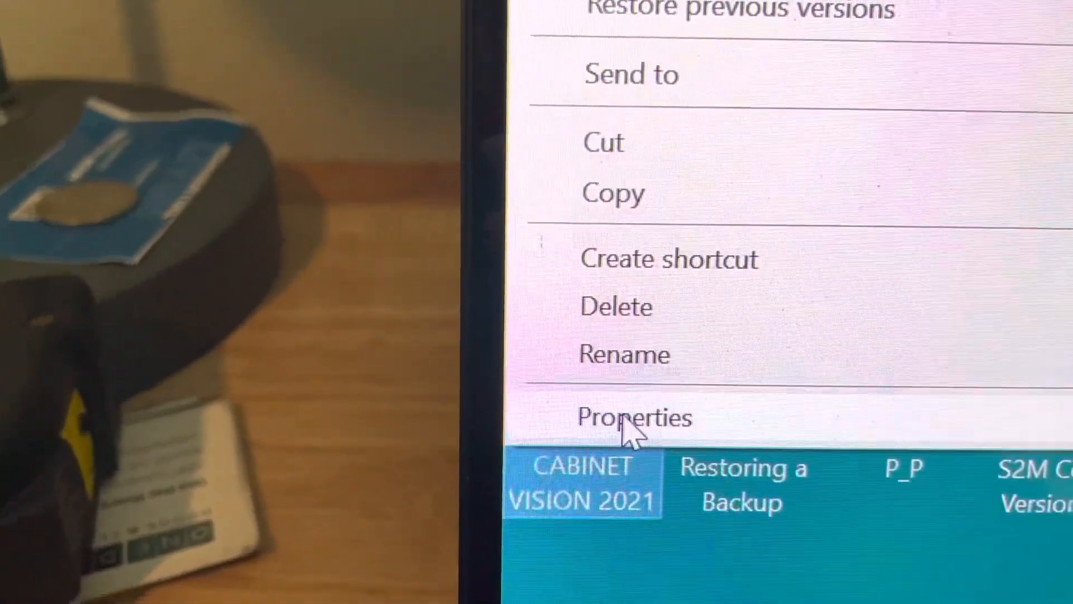
# Show the shortcut's Properties on the Compatibility settings, down to the high DPI option
pyautogui.click(632, 417)
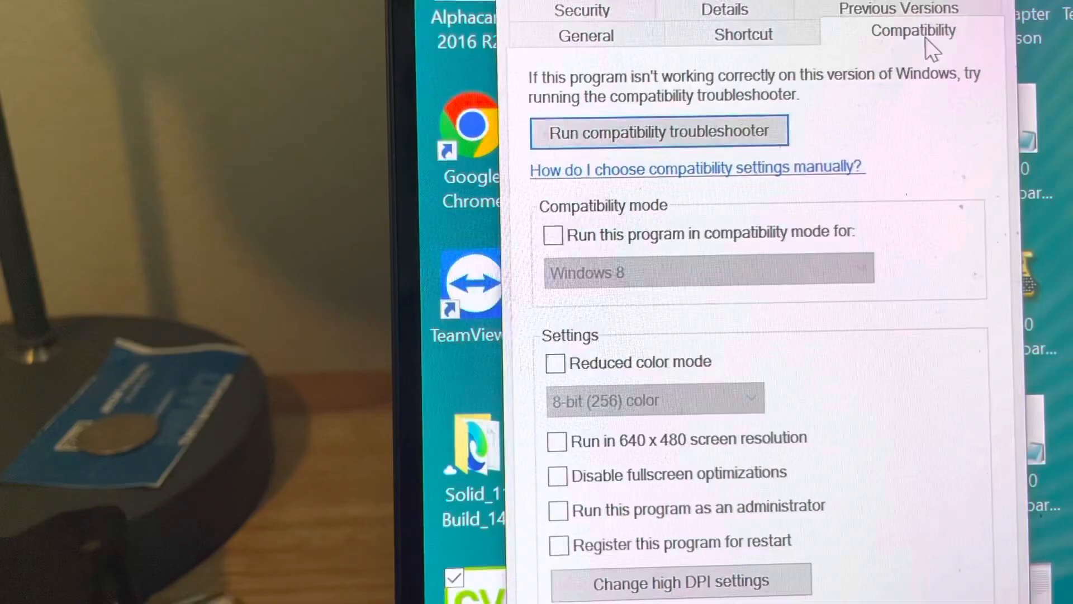
pyautogui.scroll(-3)
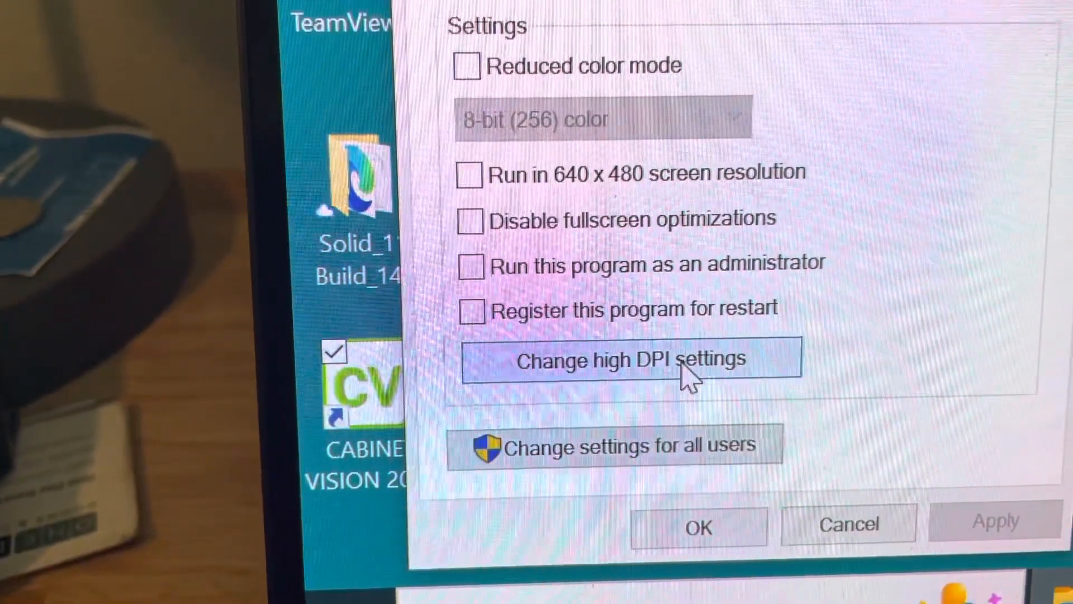
# Enable Override high DPI scaling behavior with scaling performed by System
pyautogui.click(624, 362)
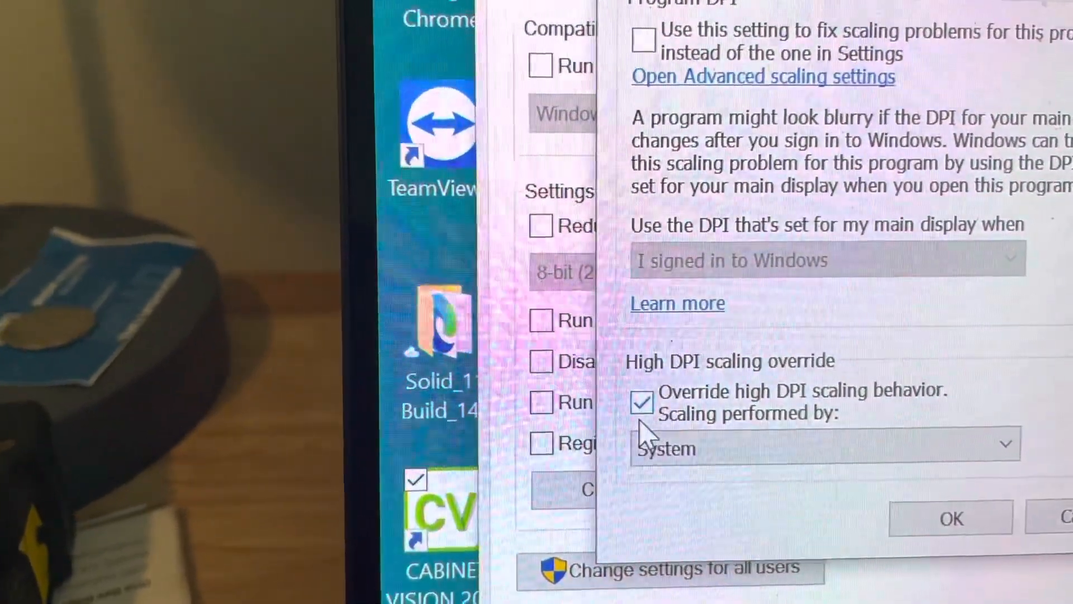
pyautogui.click(642, 402)
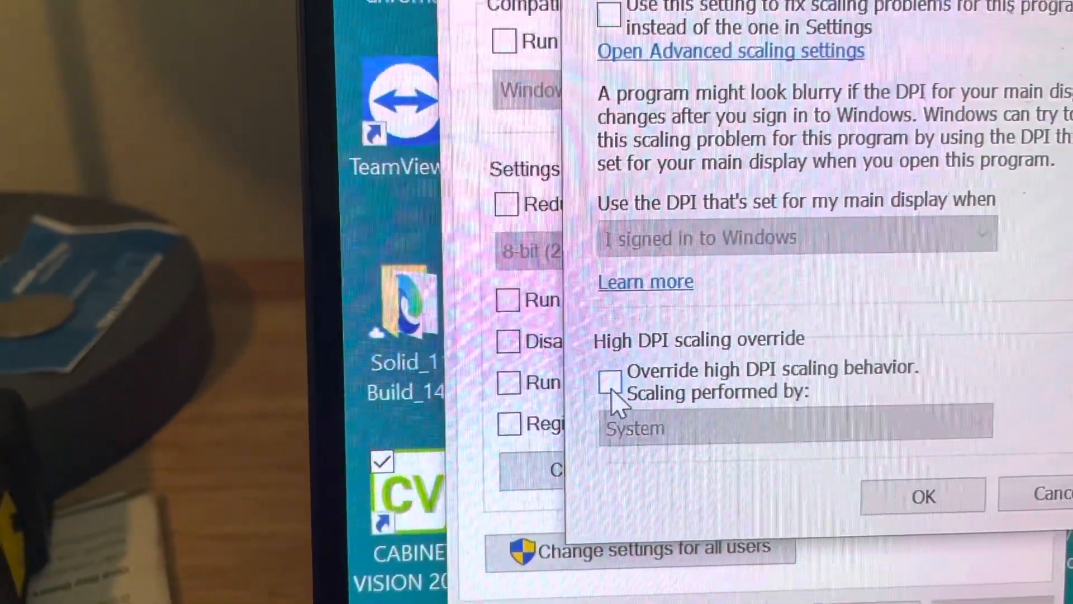
pyautogui.click(609, 380)
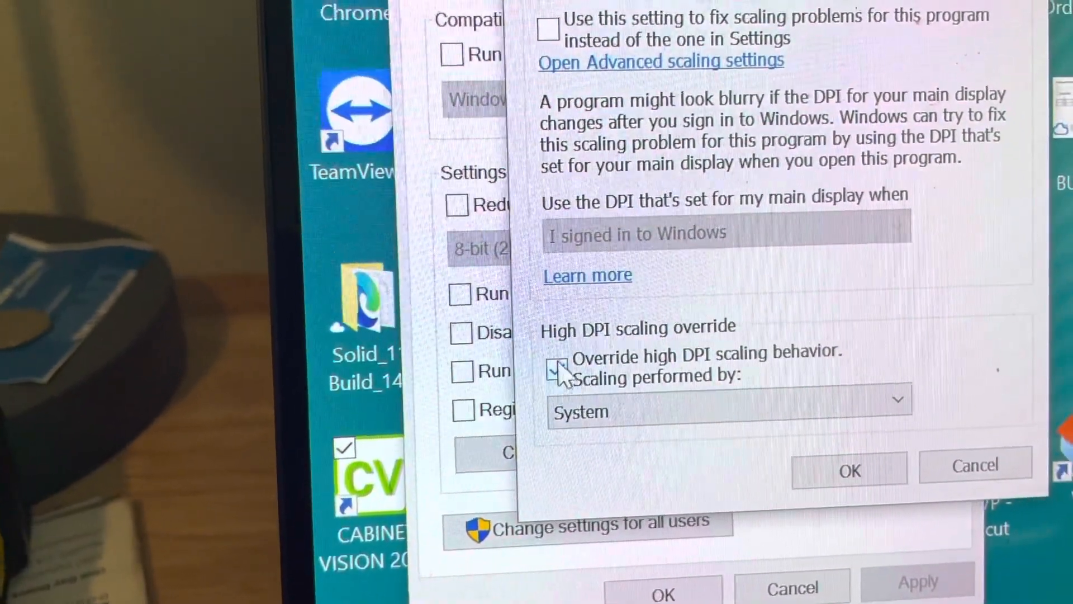
pyautogui.click(572, 374)
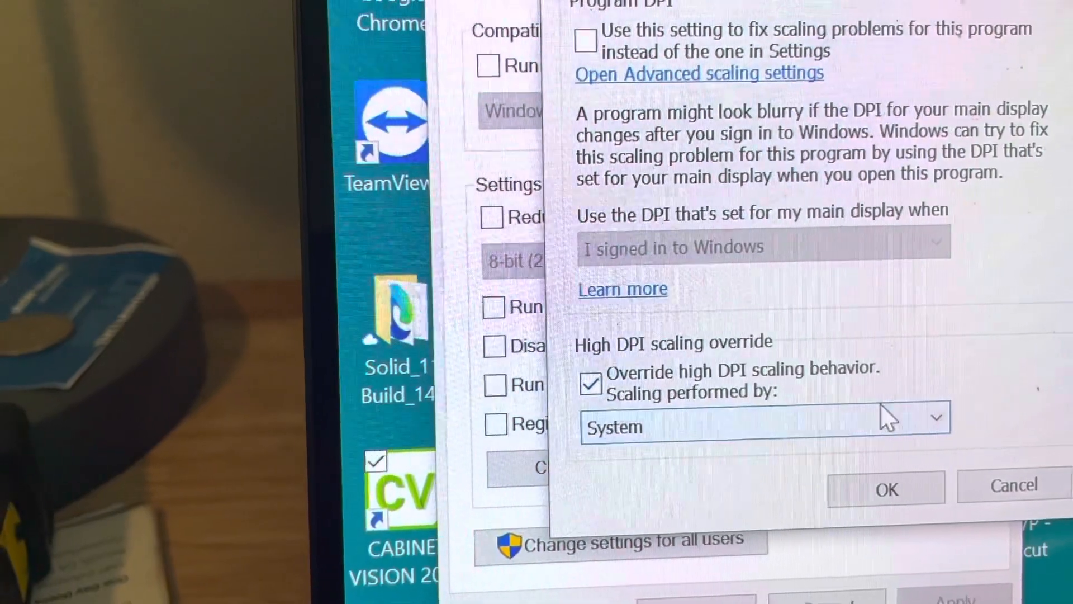
pyautogui.click(762, 418)
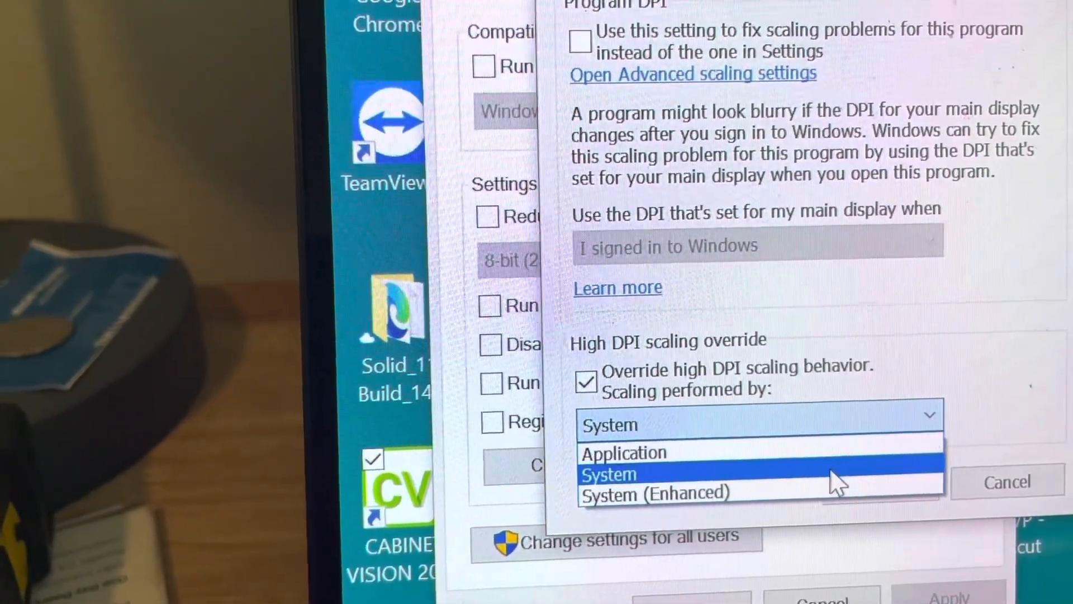
pyautogui.click(608, 474)
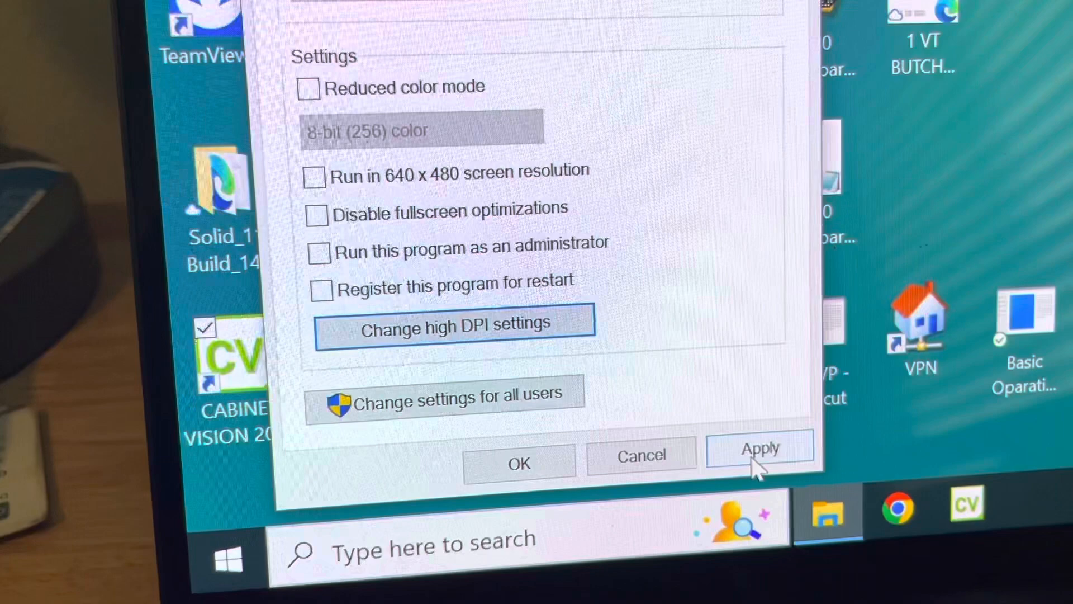
# Confirm and apply the new high DPI compatibility setting for the shortcut
pyautogui.click(761, 450)
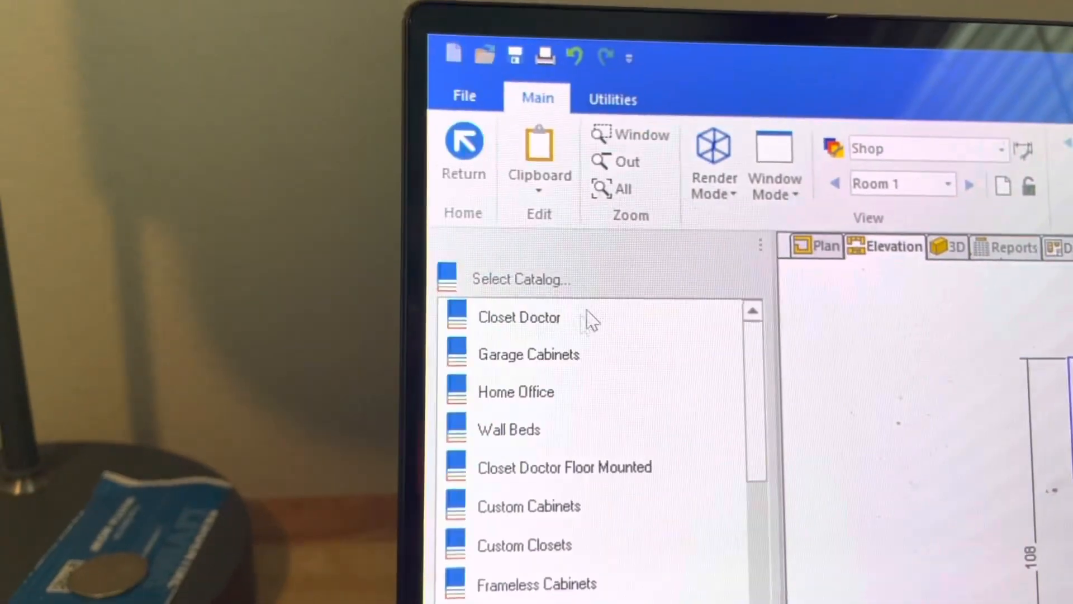
# Select the Closet Doctor catalog to view its items in the larger text
pyautogui.click(519, 316)
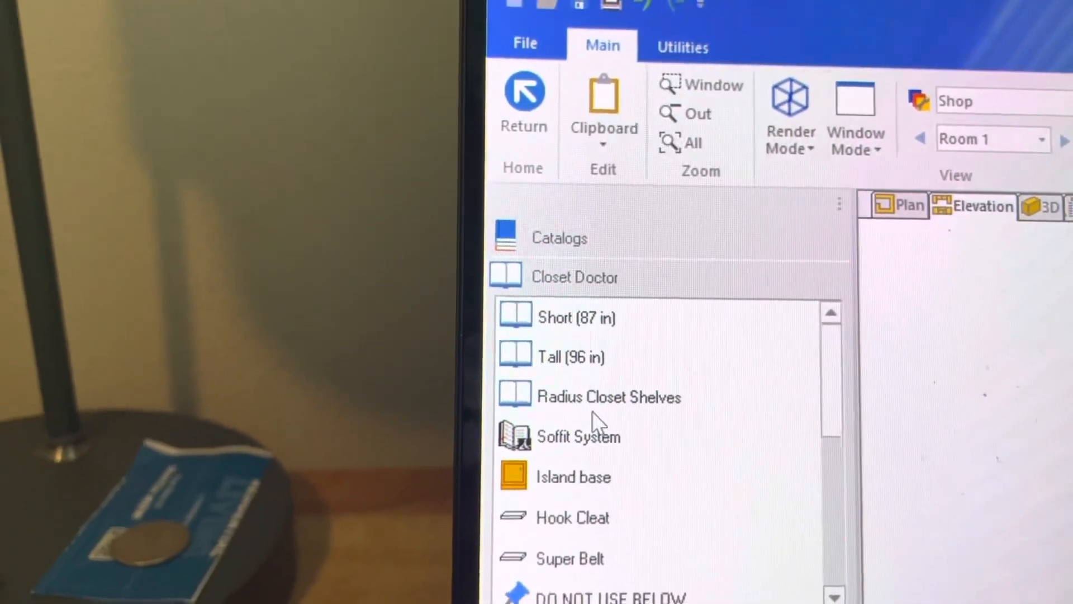